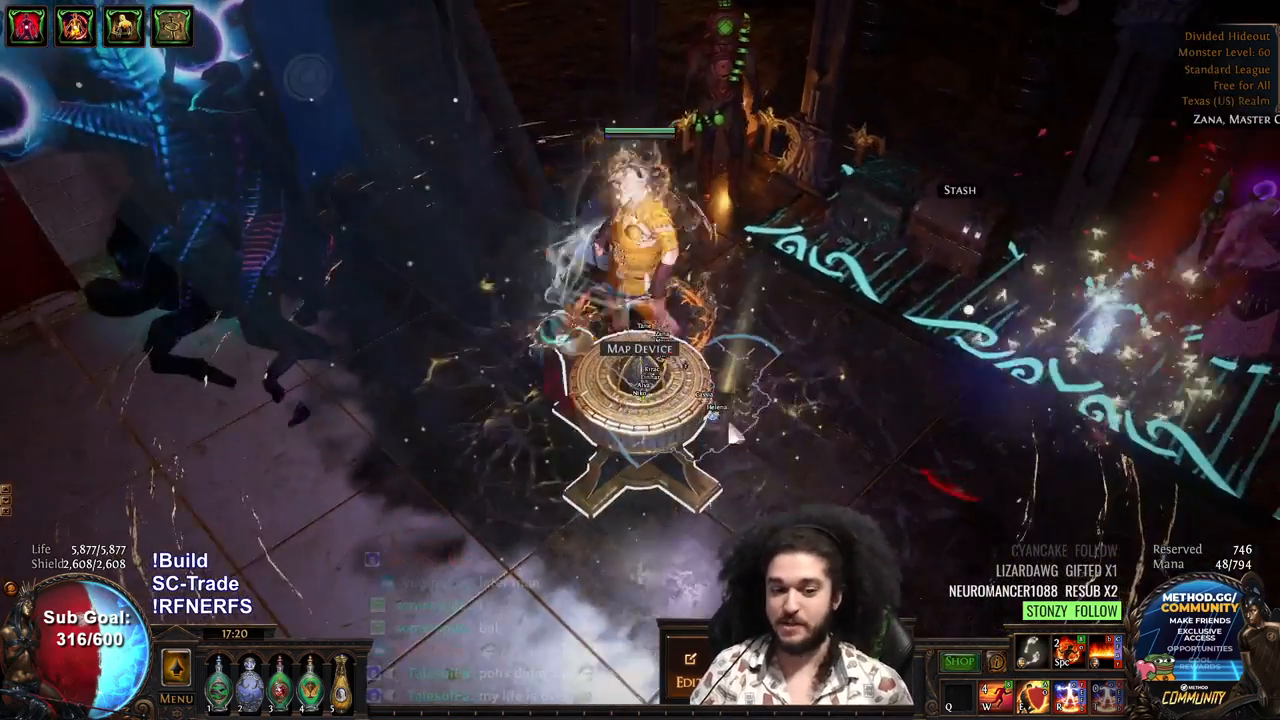
Open the Map Device and activate the prepared Forge of the Phoenix map
left_click(640, 400)
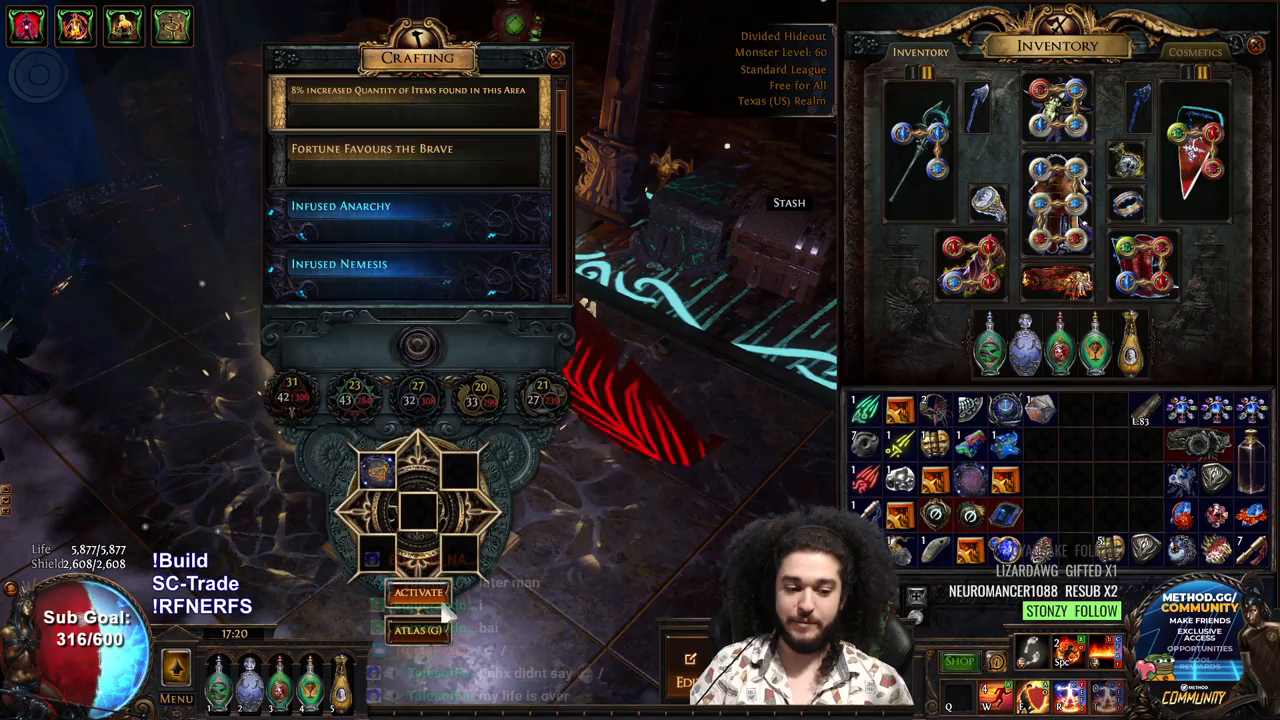
left_click(418, 592)
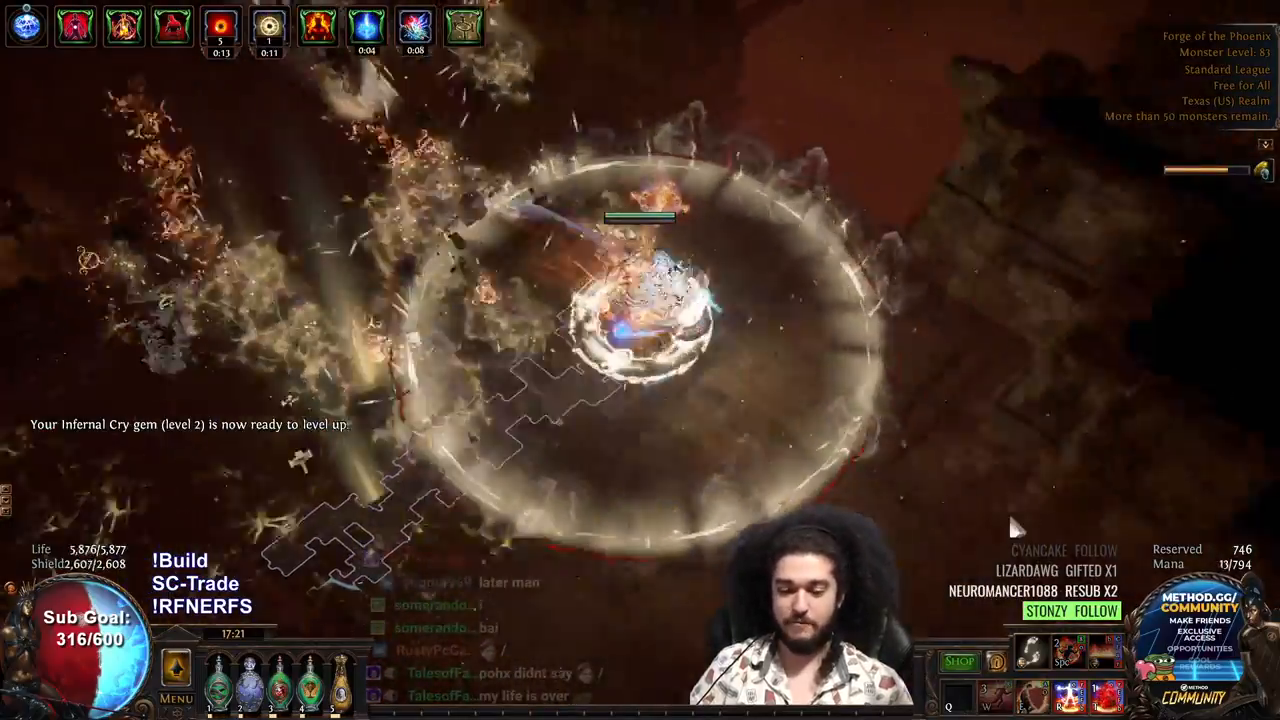
Leave the game for the Righteous Fire 3.15 Nerfs List document
key("i")
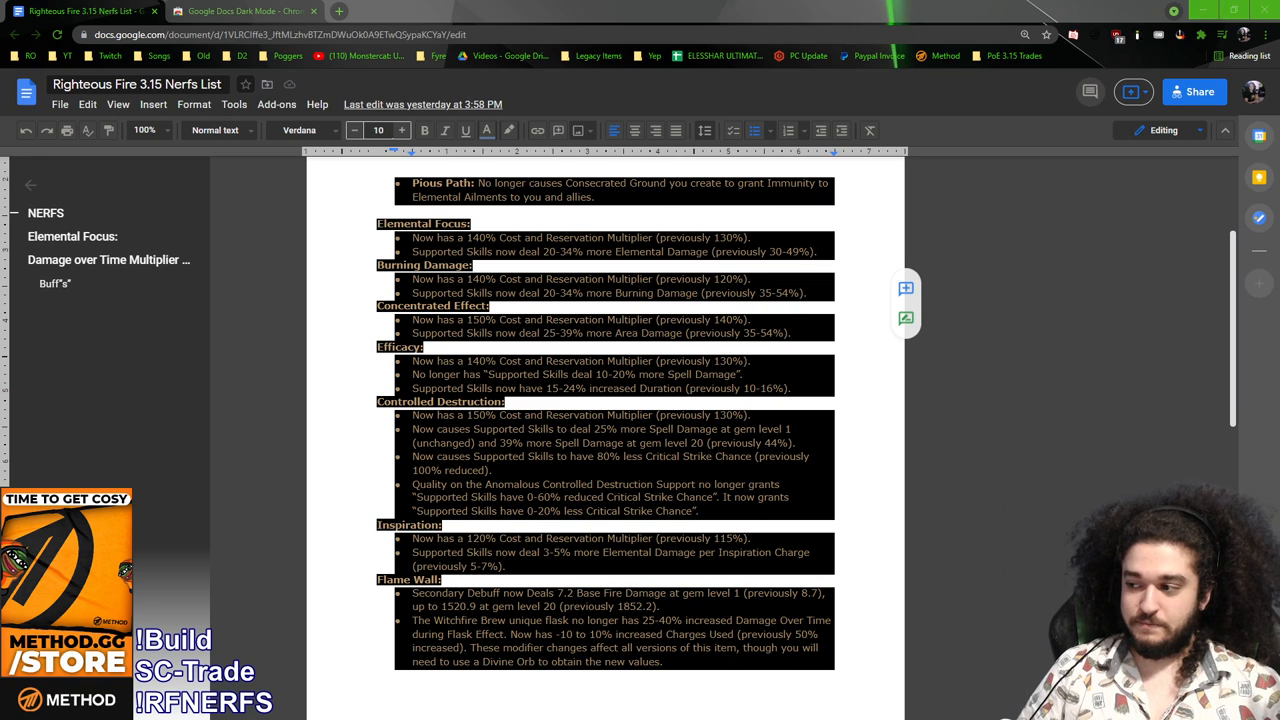
Clear the Pious Path highlight and move to the Burning Damage 20-36% (previously 35-54%) change
scroll("up", 3)
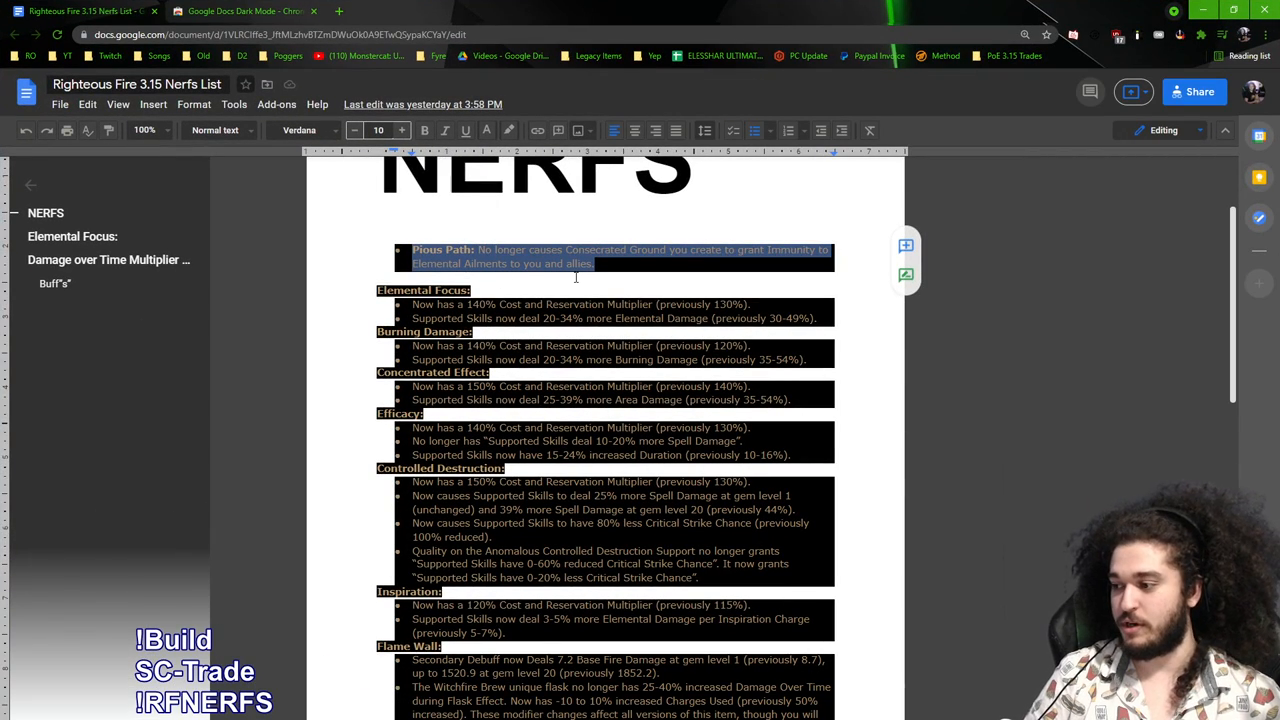
left_click(596, 264)
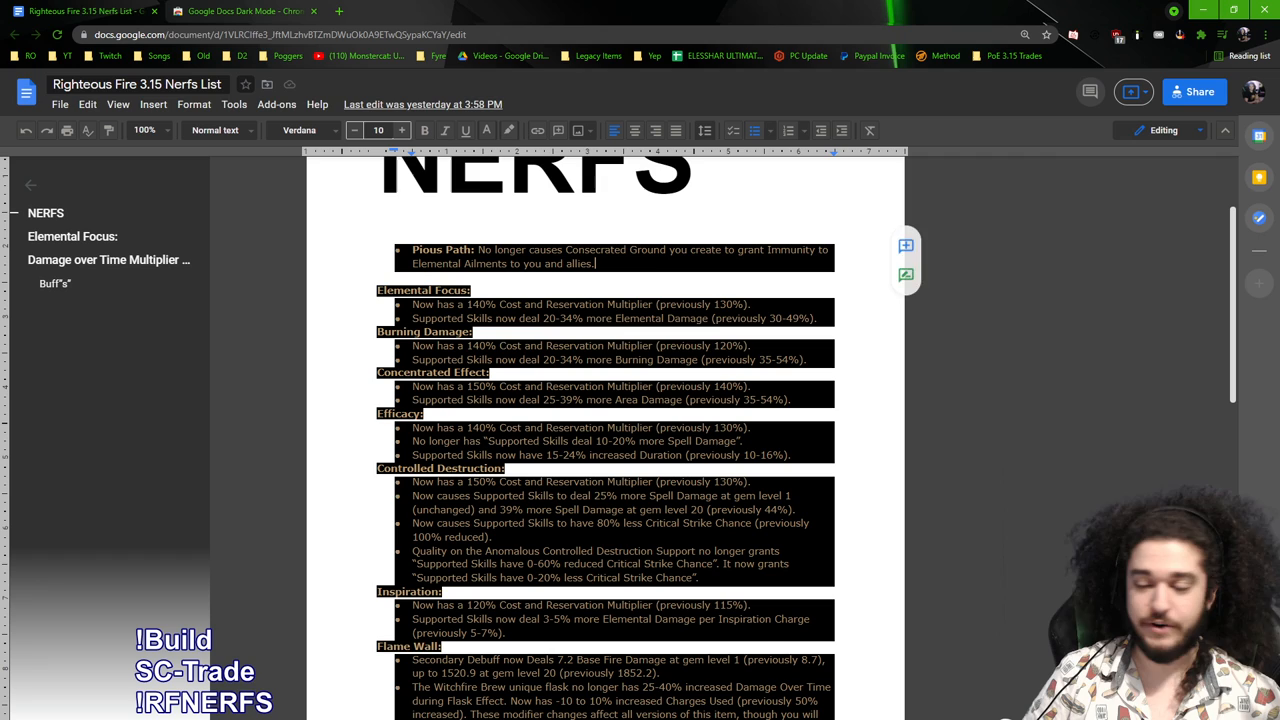
scroll("up", 3)
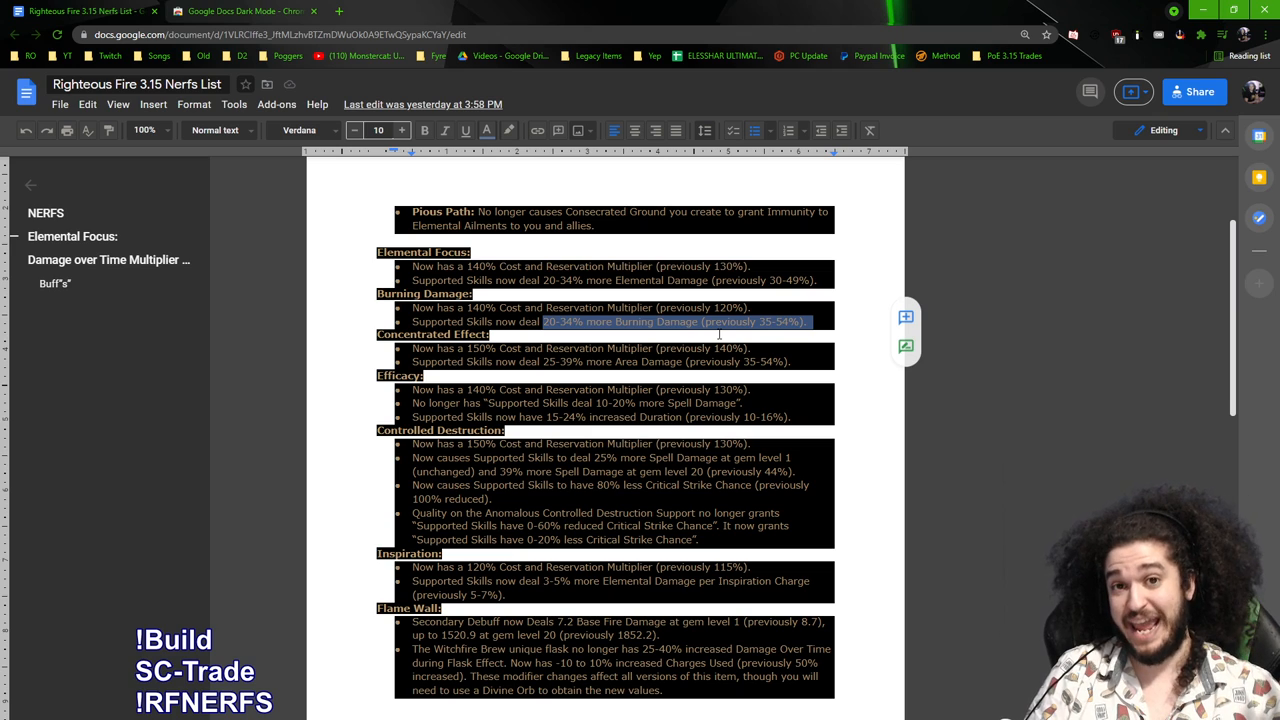
Scroll to Controlled Destruction's 39% more Spell Damage at gem level 20 (previously 44%)
scroll("down", 3)
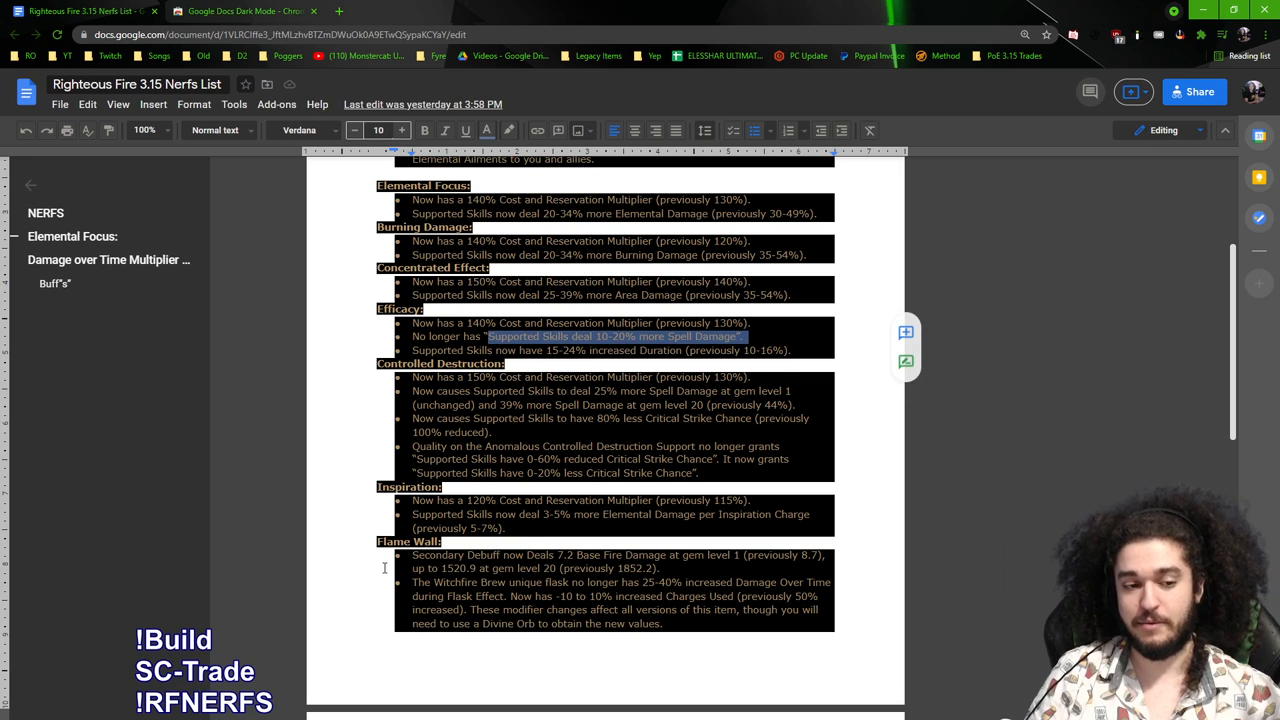
scroll("up", 3)
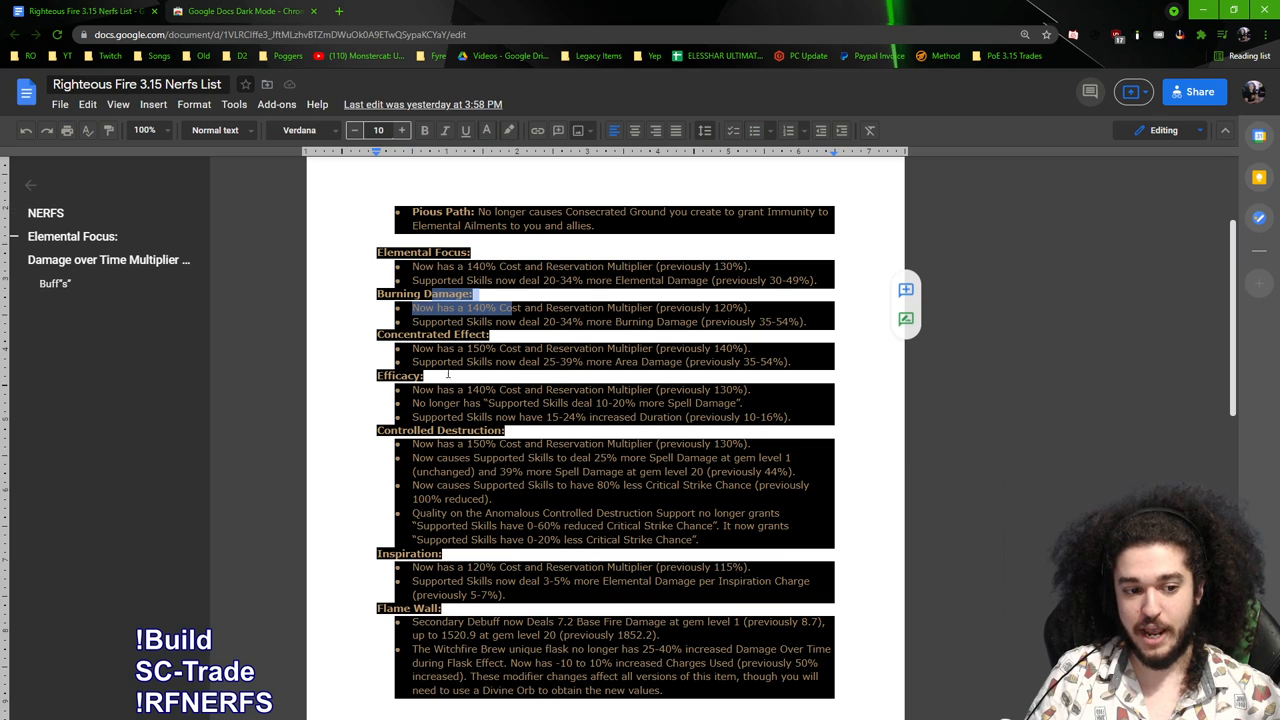
scroll("down", 3)
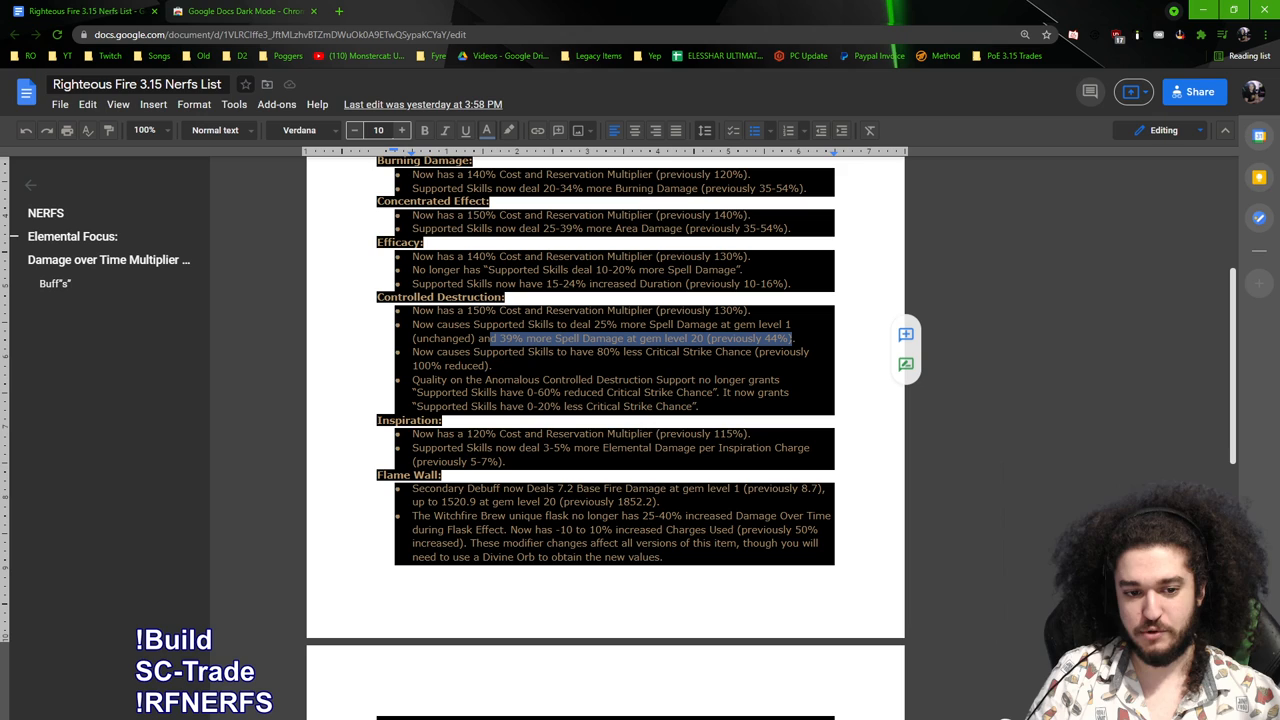
Read past Flame Wall's 1520.9 fire damage and Witchfire Brew to the cluster jewel multiplier section
scroll("down", 3)
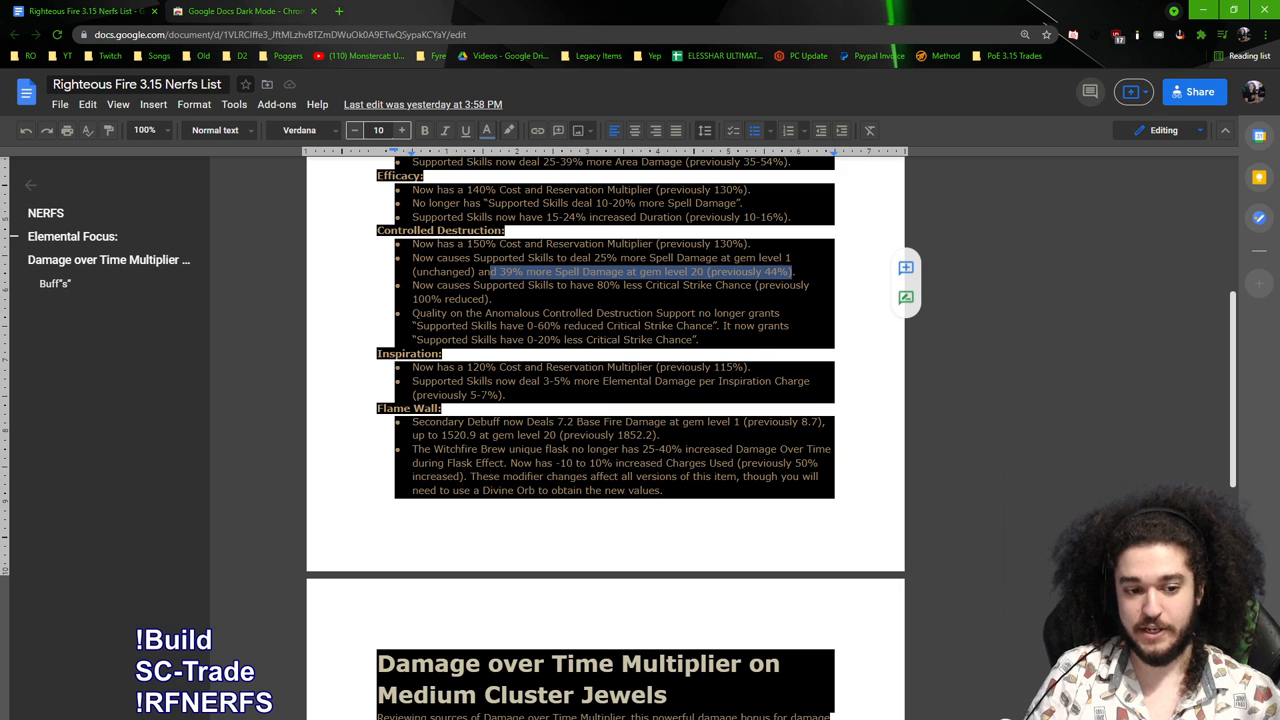
scroll("down", 3)
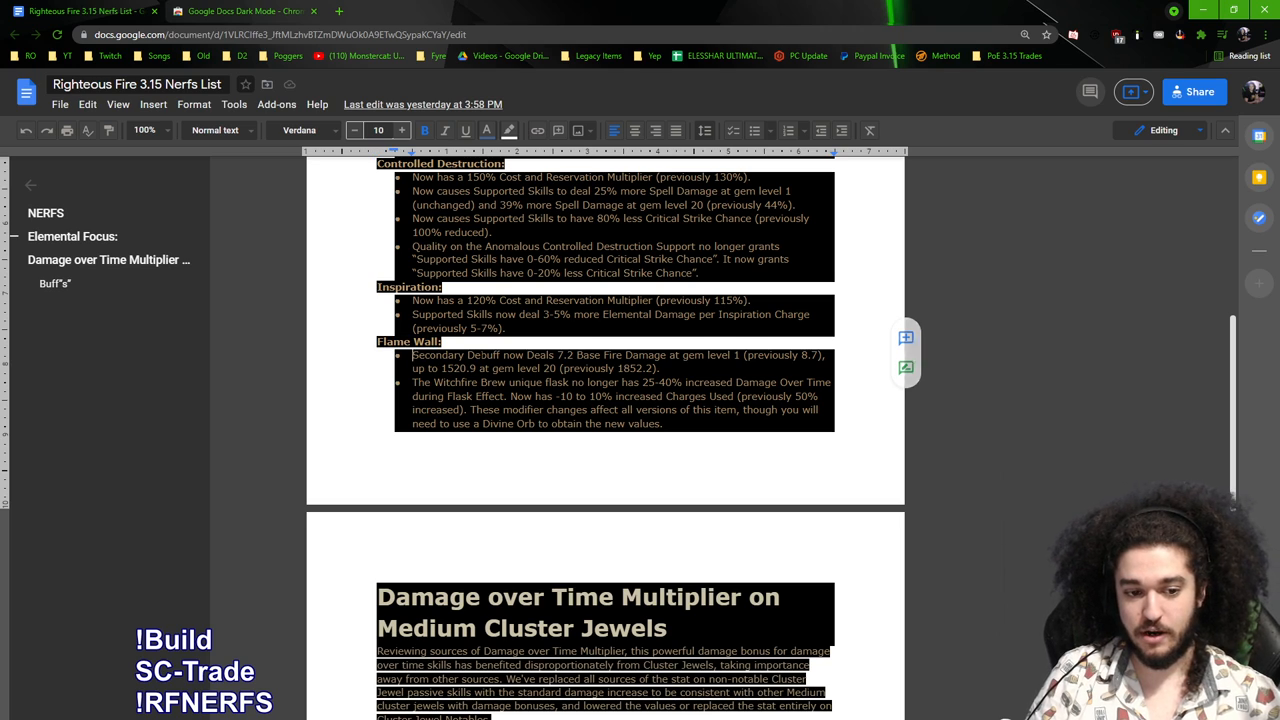
scroll("down", 3)
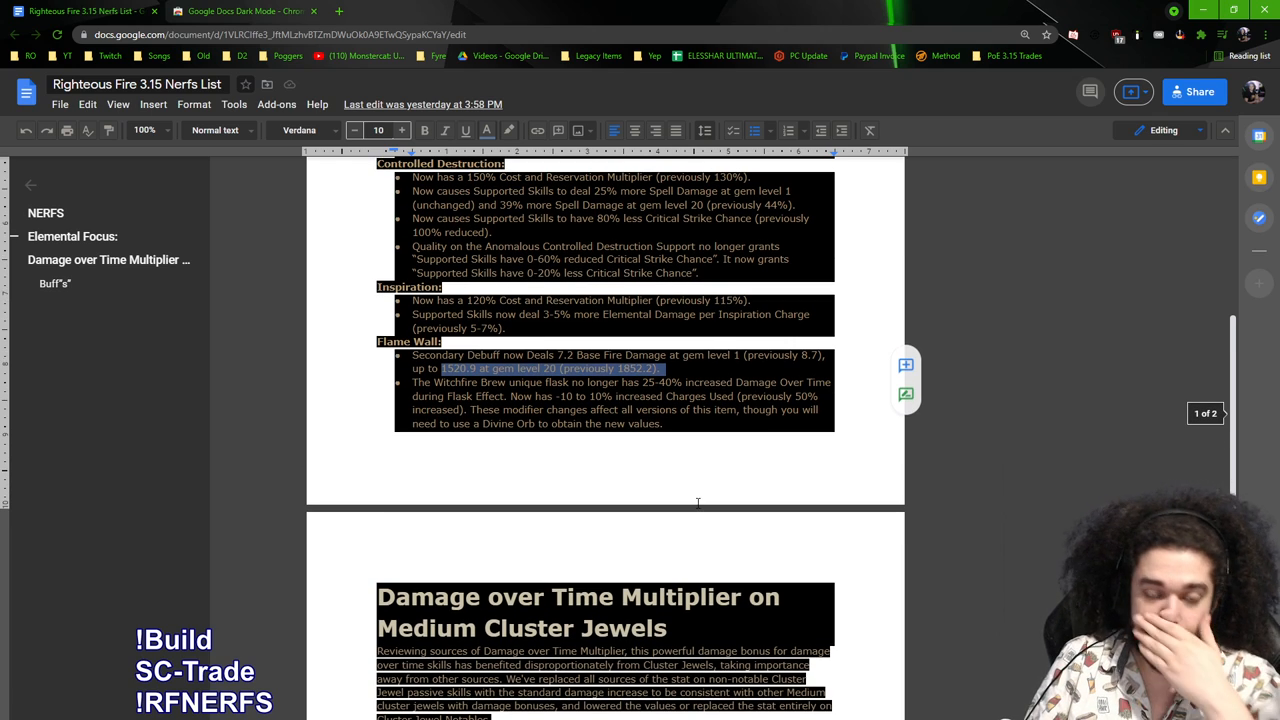
mouse_move(712, 528)
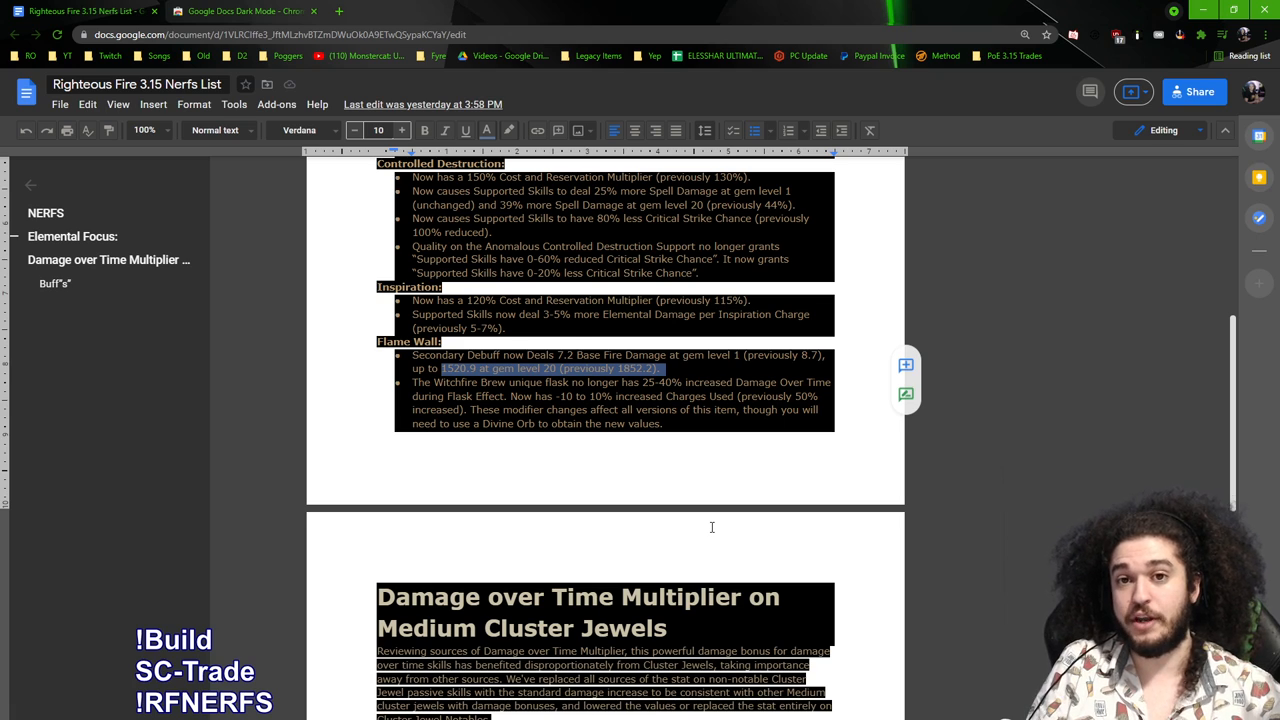
scroll("up", 3)
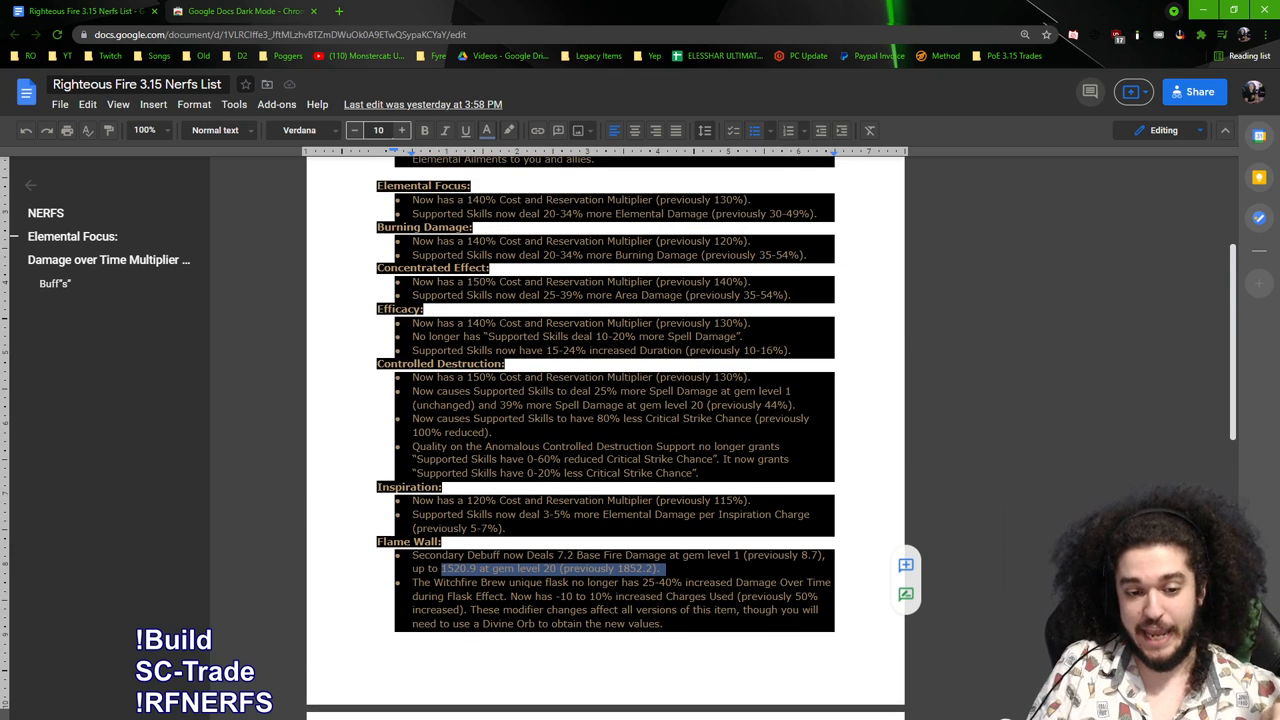
scroll("down", 3)
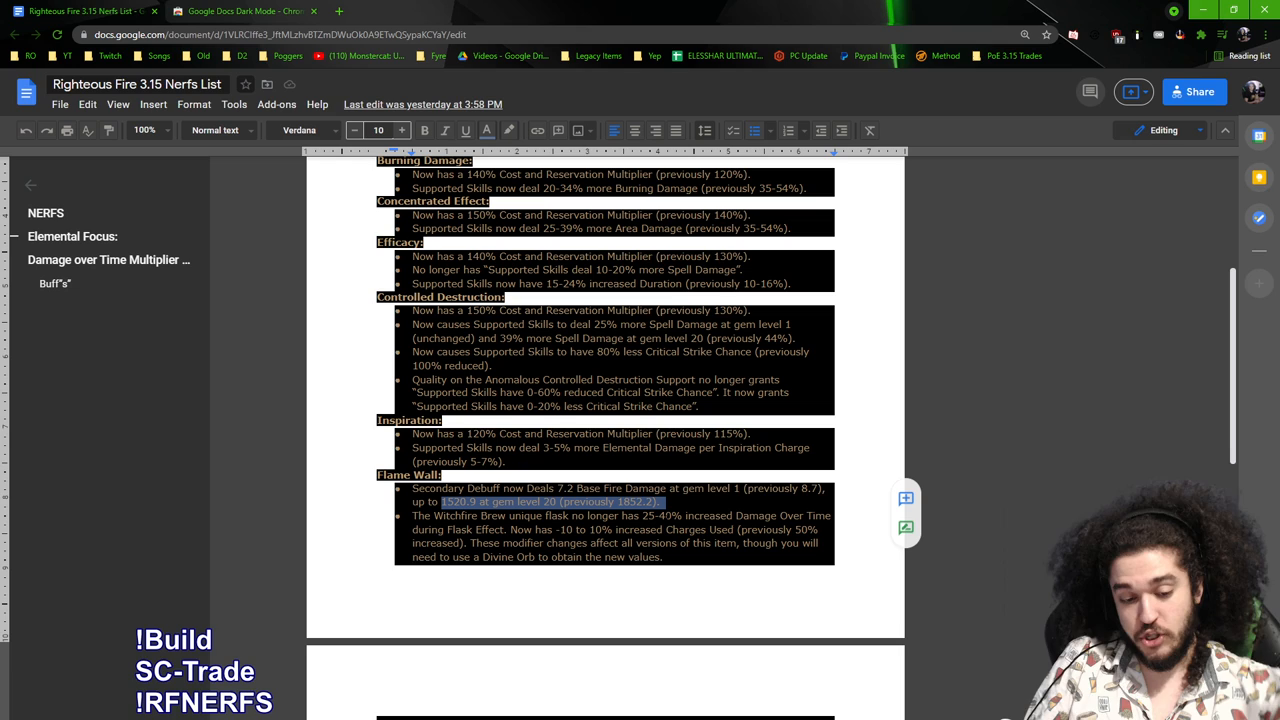
scroll("up", 3)
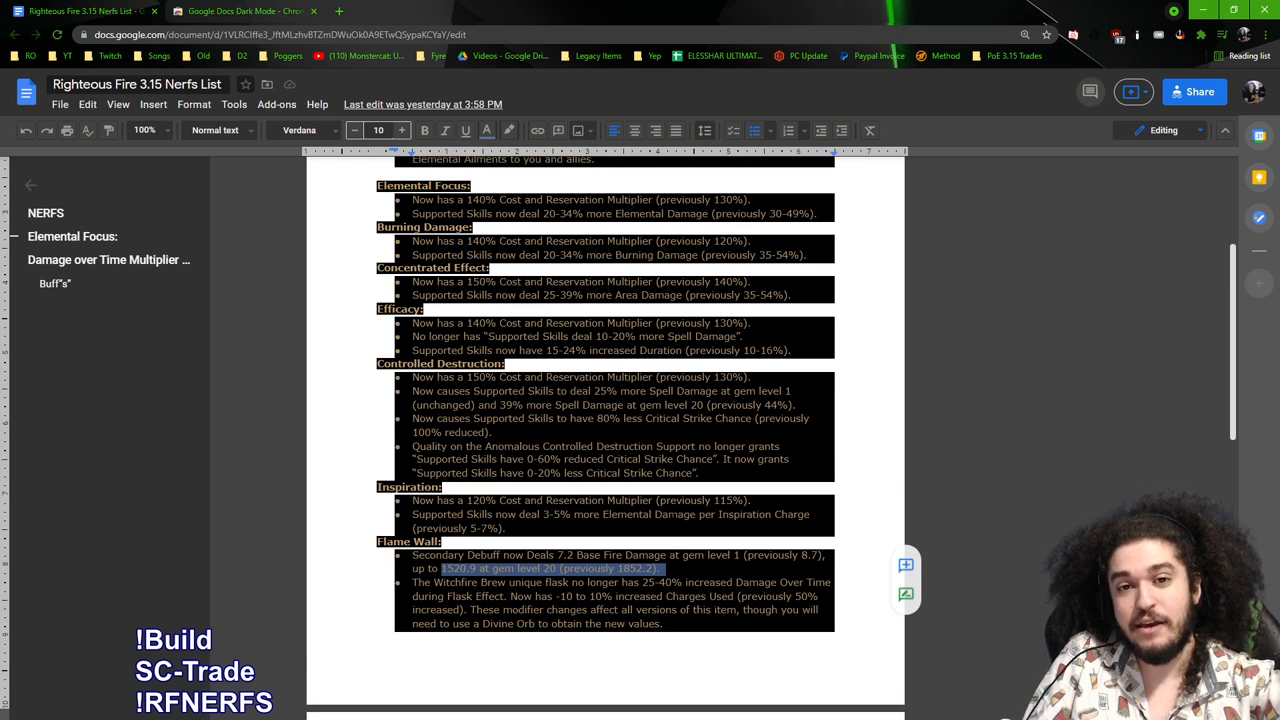
scroll("down", 3)
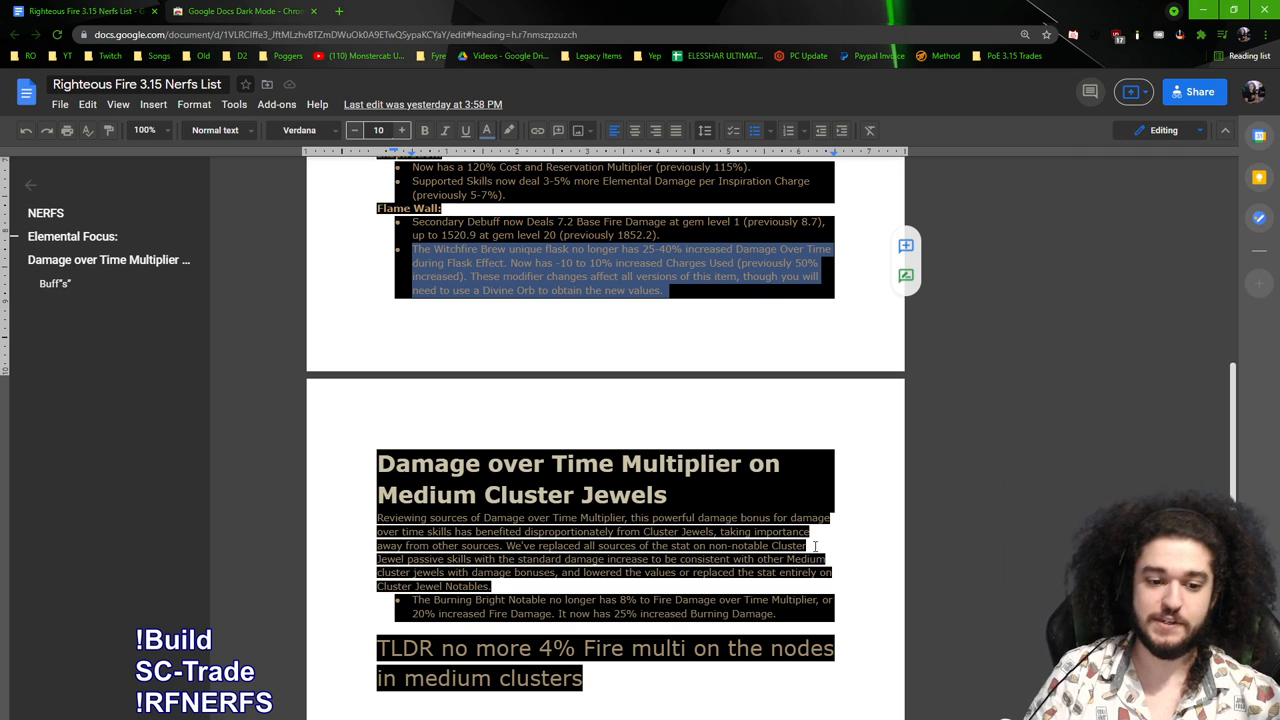
scroll("down", 3)
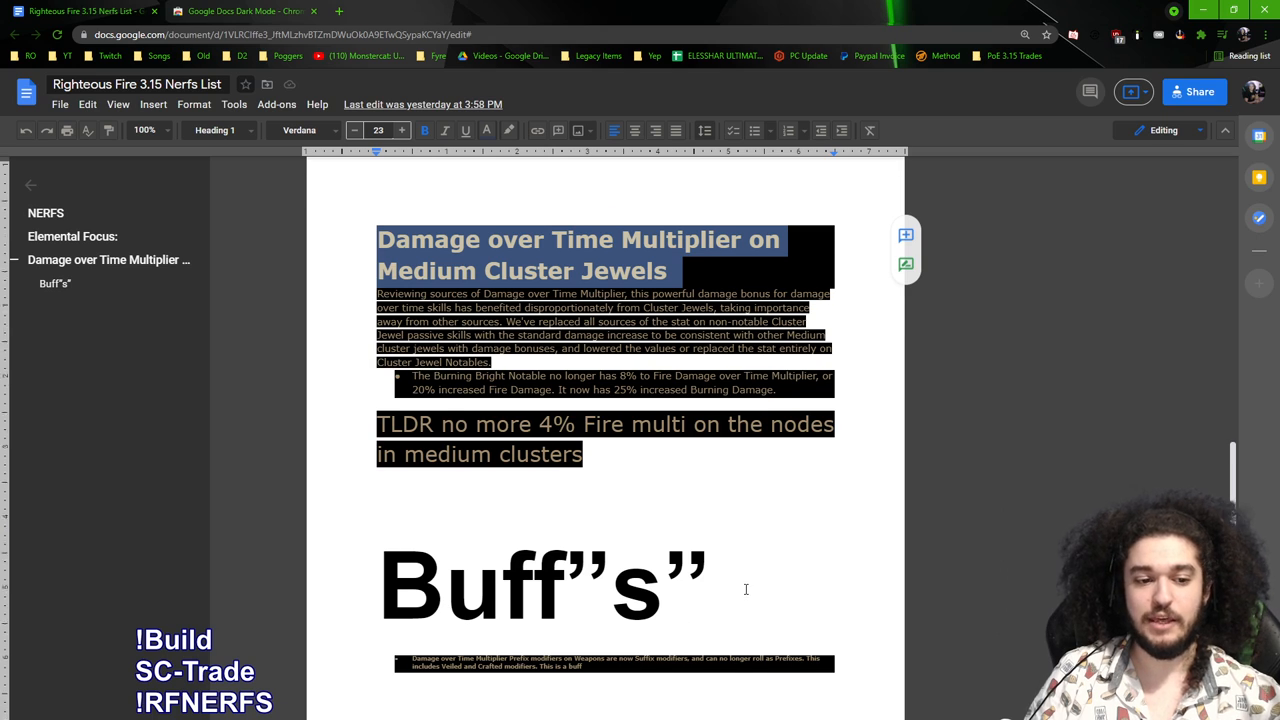
Bring the Damage over Time Multiplier on Medium Cluster Jewels section and its Fire multi TLDR on screen
scroll("down", 3)
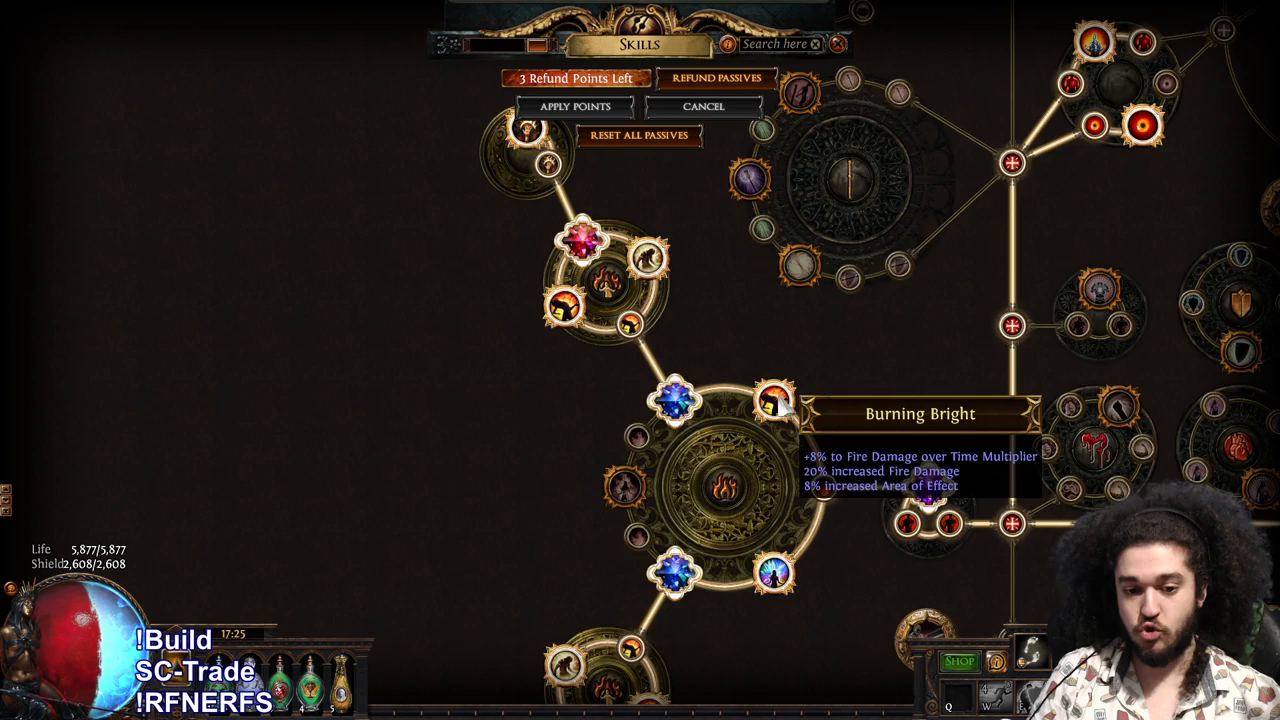
Scroll to the Burning Bright notable's removed 8% Fire Damage over Time Multiplier line
scroll("down", 3)
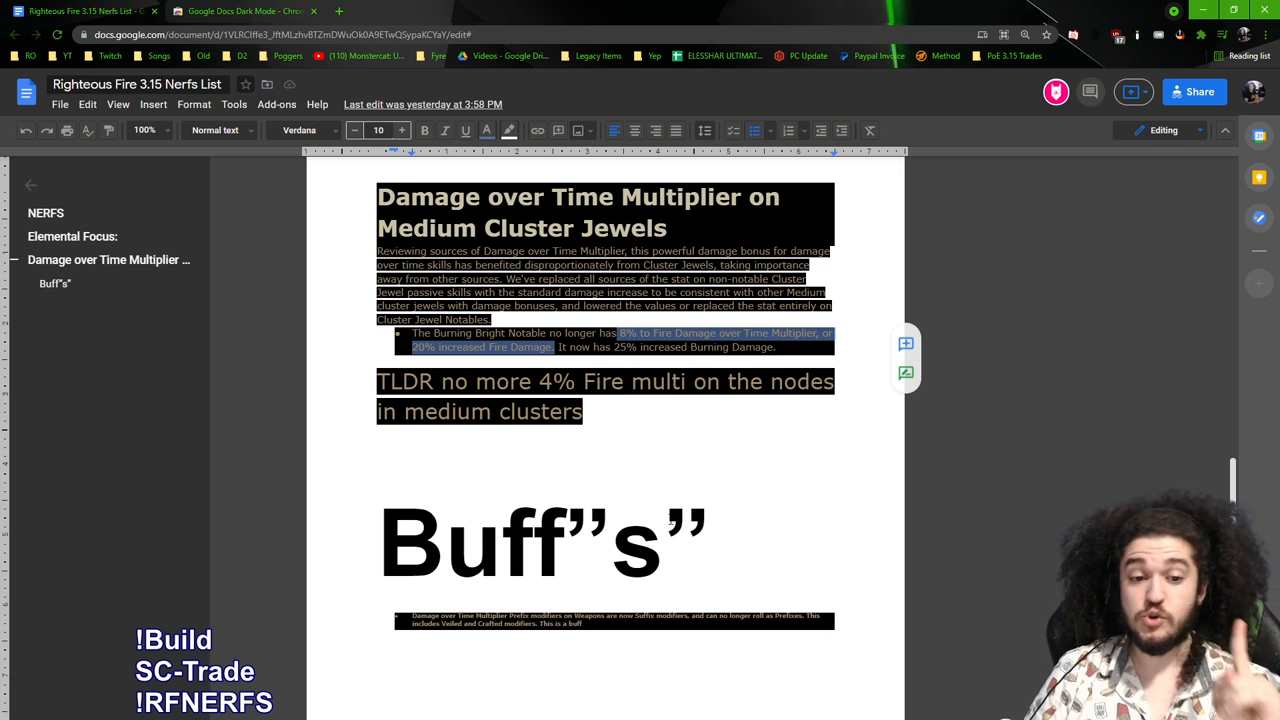
Scroll down to the Buff's section and its weapon Damage over Time Multiplier suffix note
scroll("down", 3)
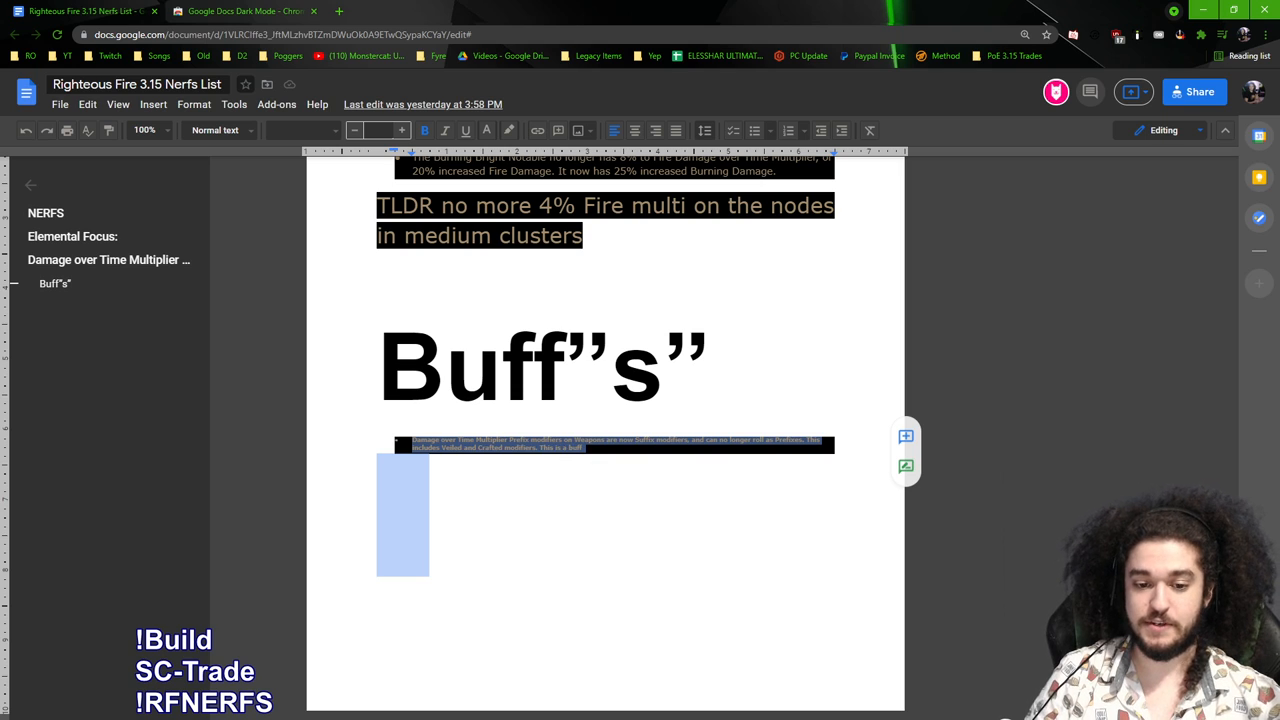
mouse_move(1204, 4)
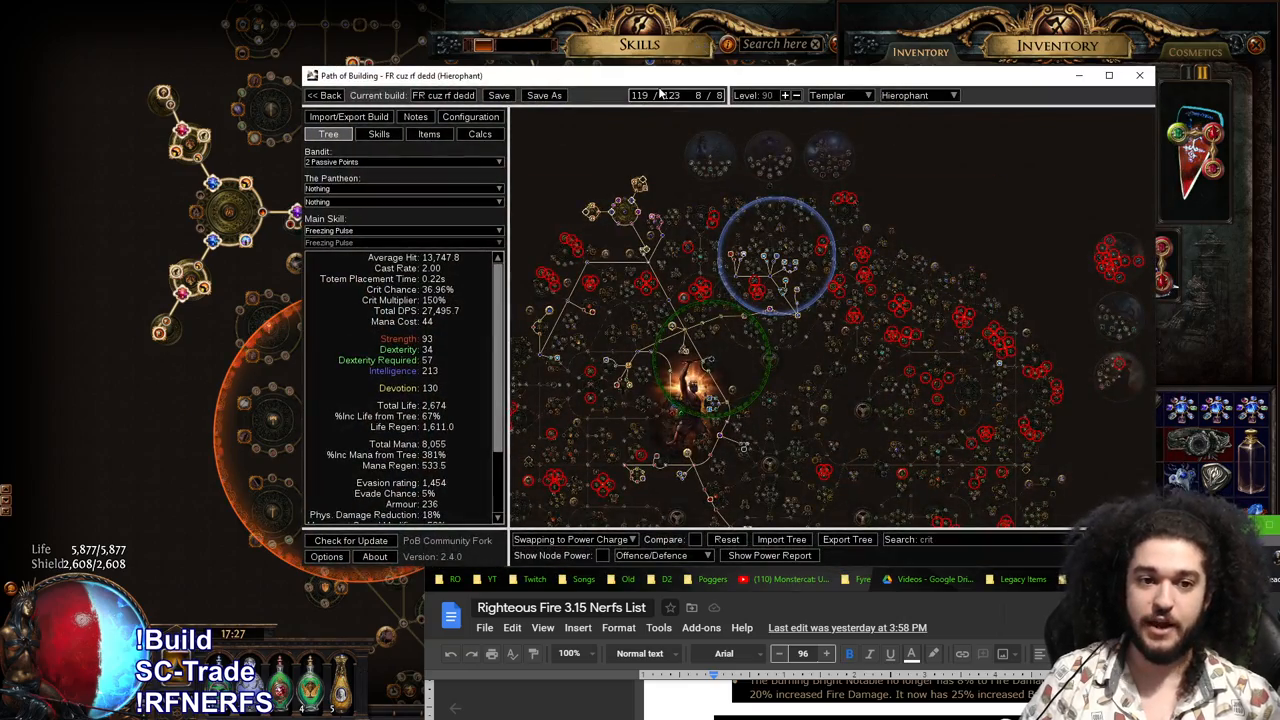
Maximise Path of Building to inspect Ramako, Sun's Light and Valako, Storm's Embrace
left_click(1108, 76)
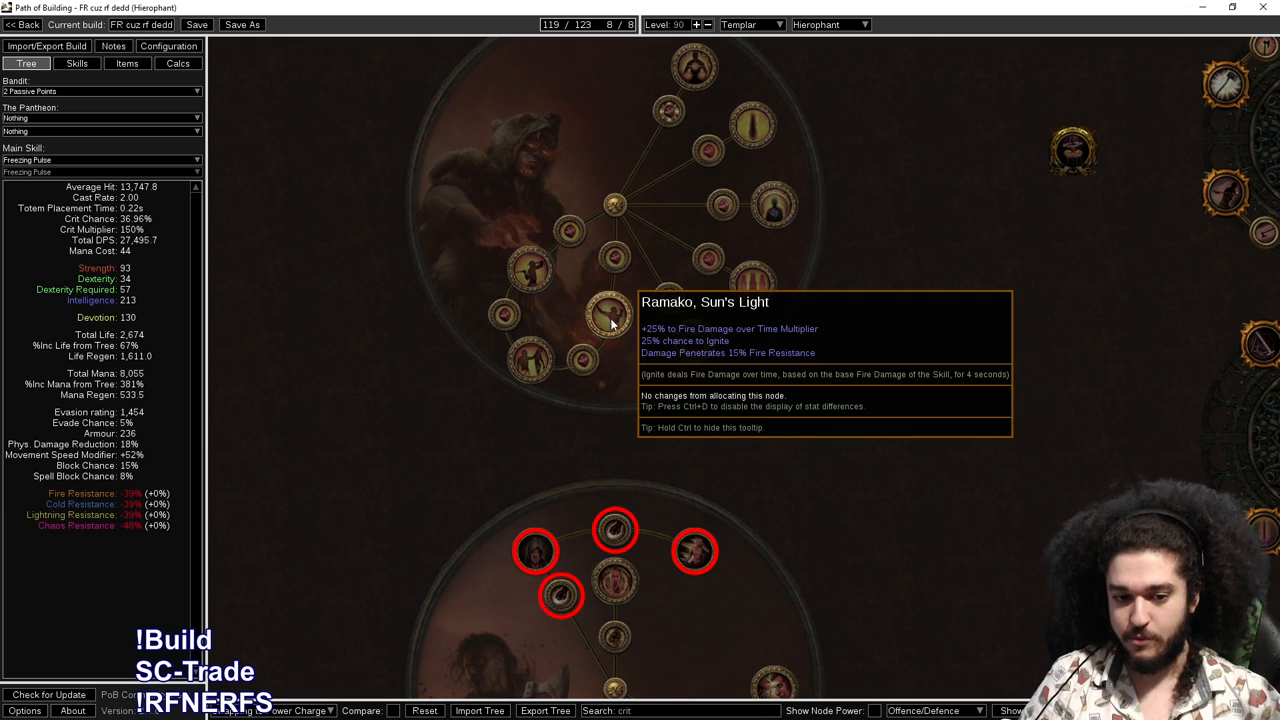
mouse_move(616, 318)
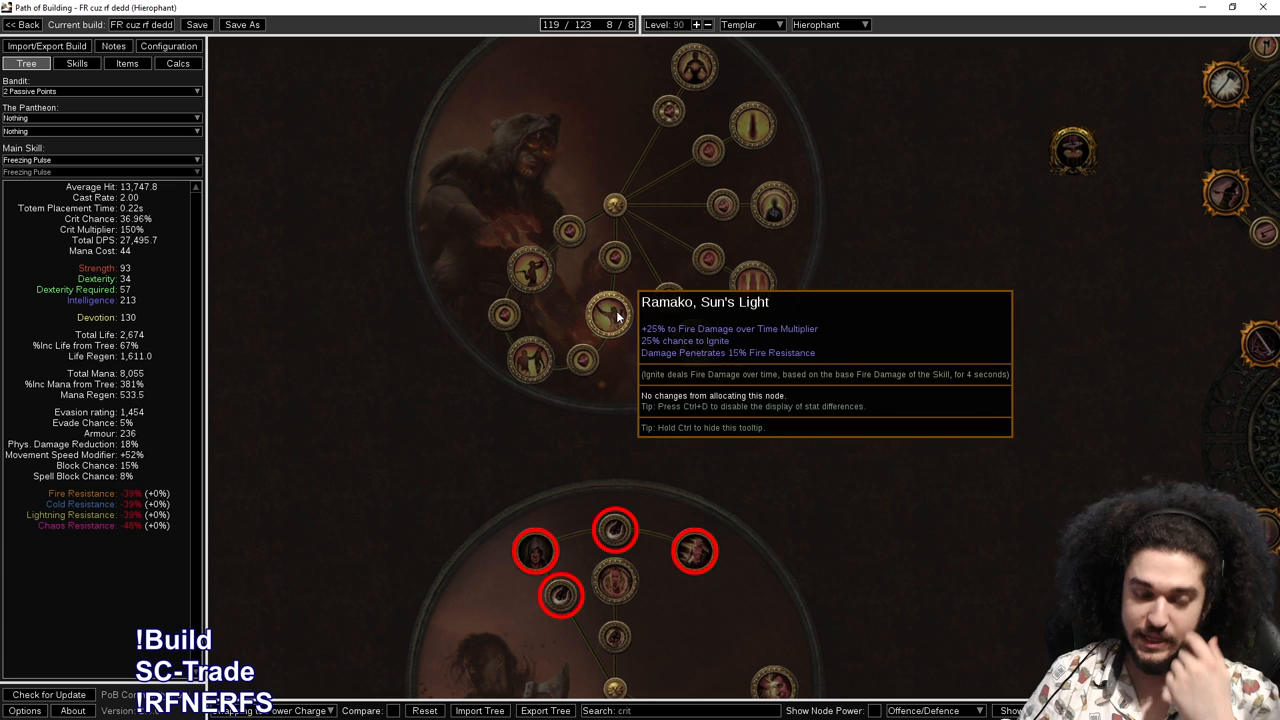
mouse_move(530, 360)
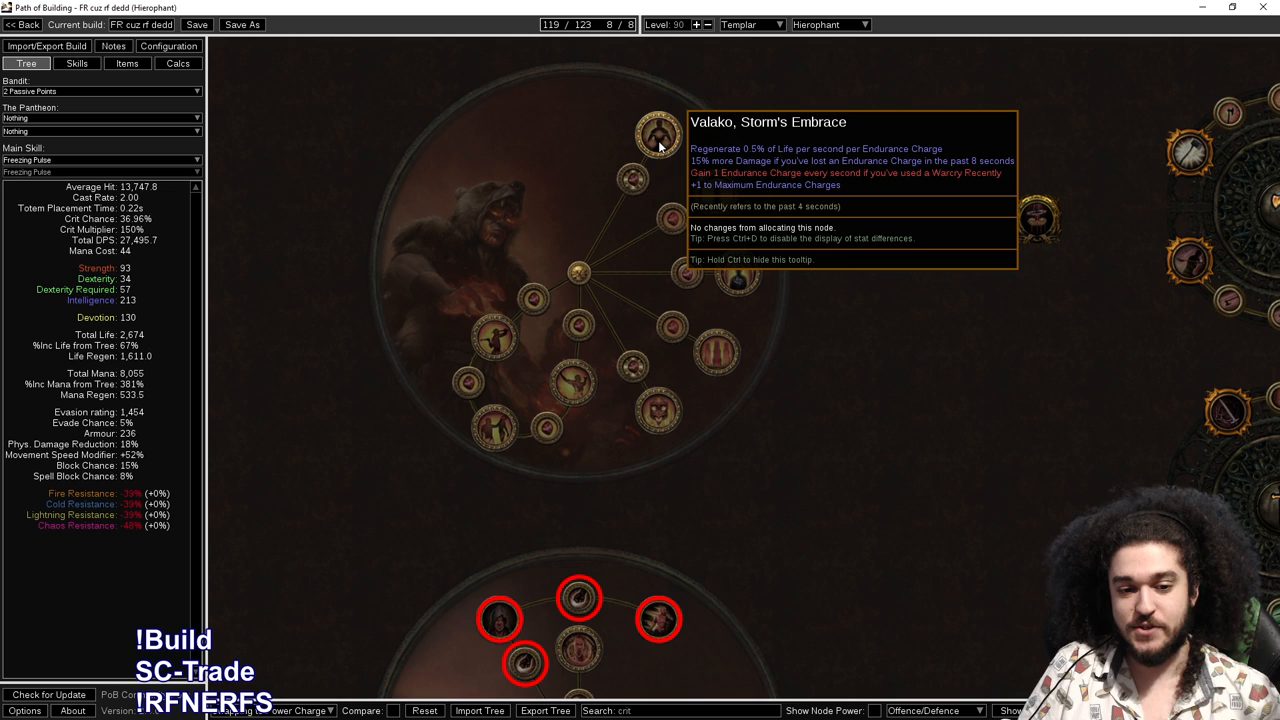
mouse_move(764, 380)
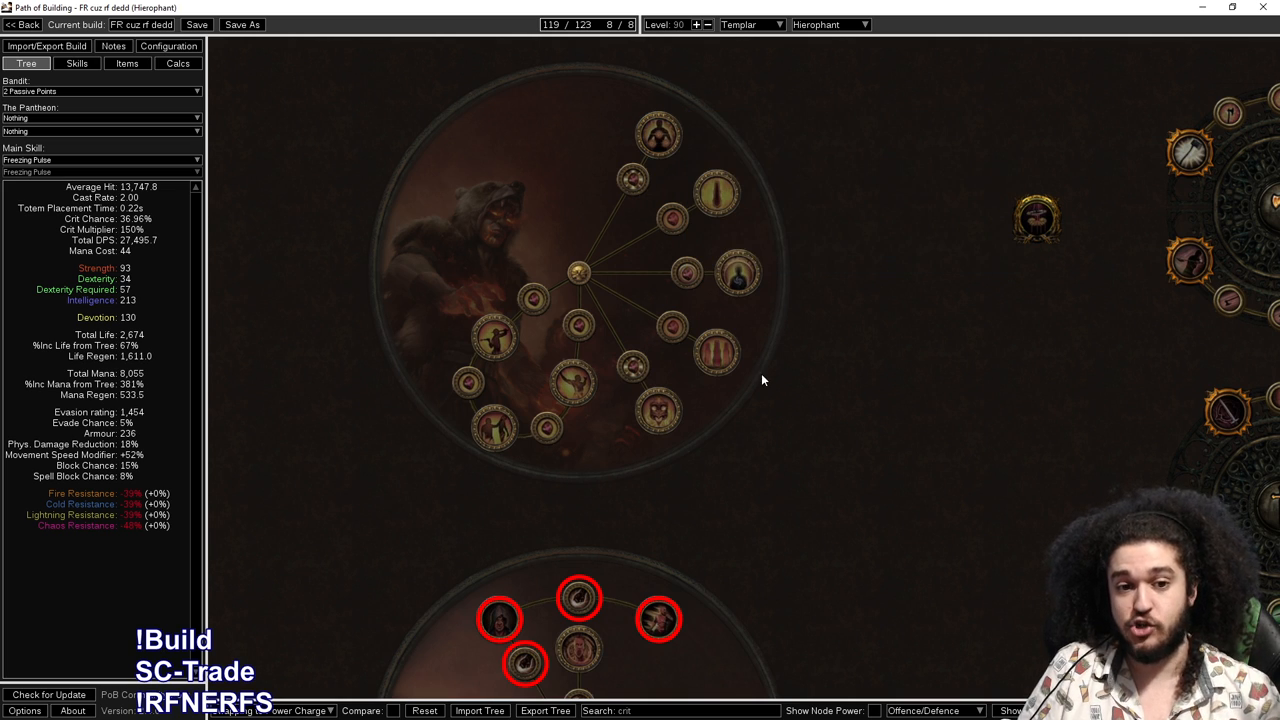
mouse_move(738, 272)
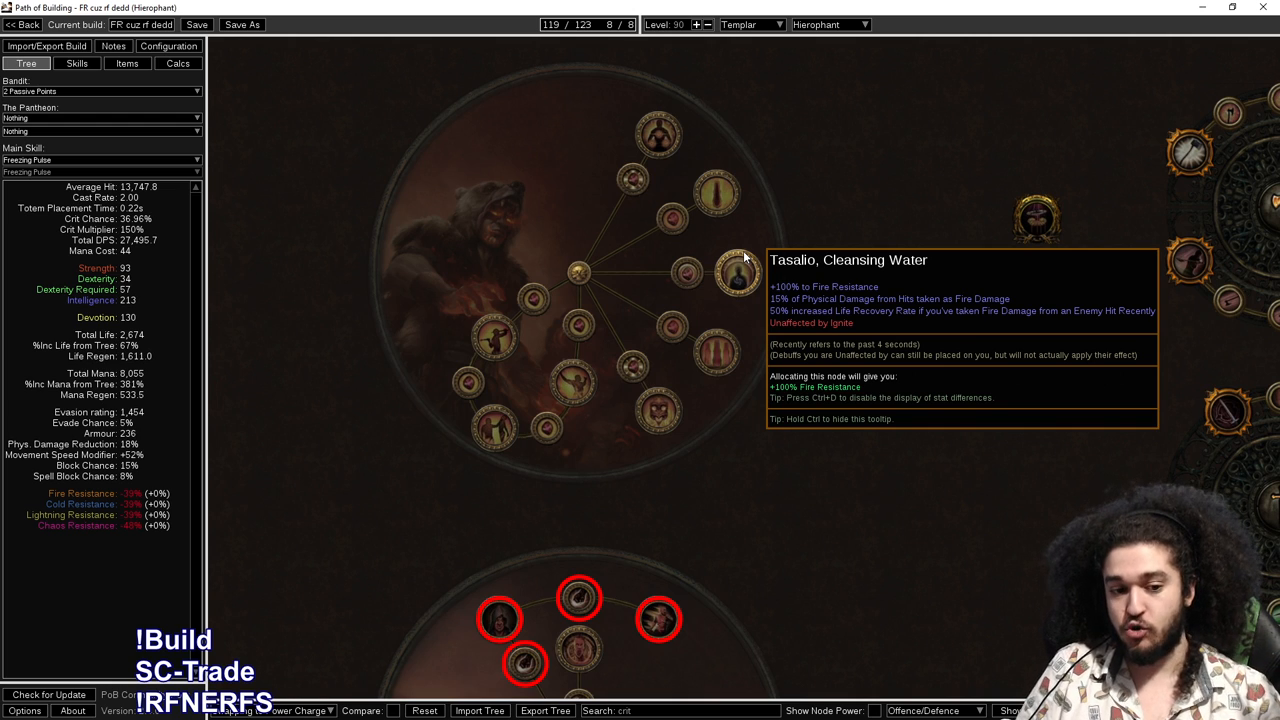
mouse_move(750, 280)
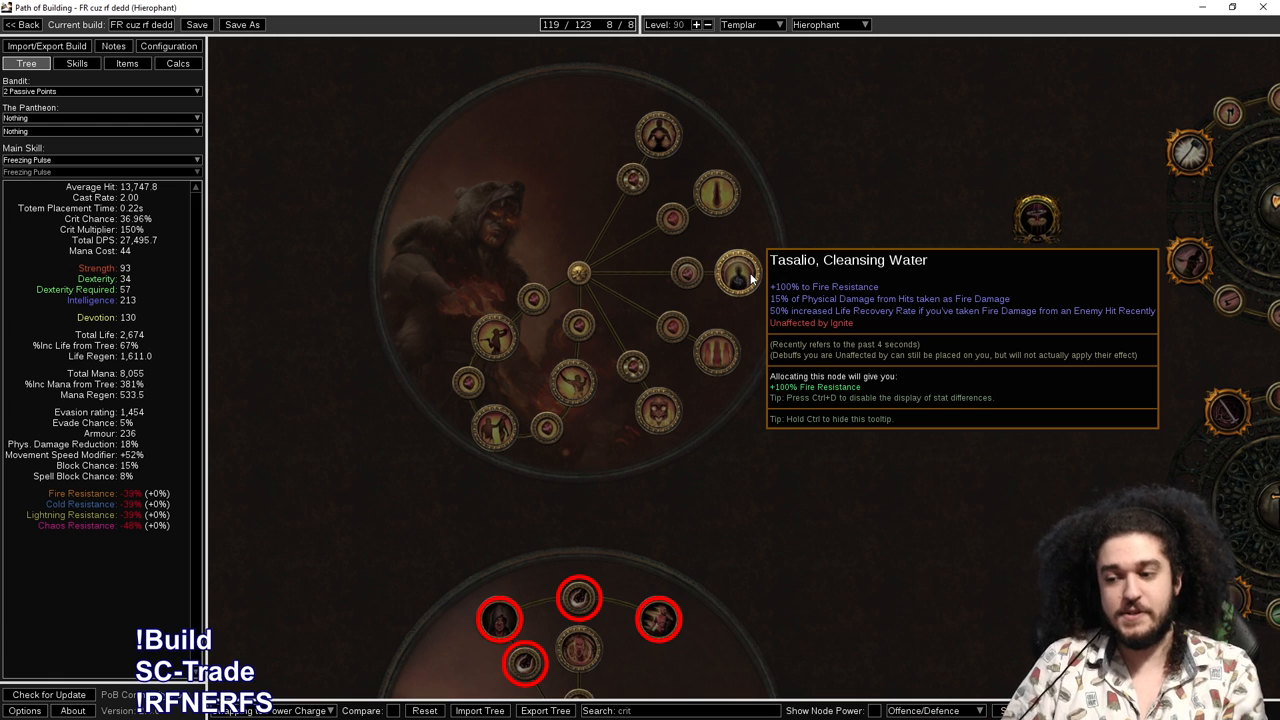
Zoom out from Tasalio, Cleansing Water to show the full passive tree
scroll("down", 3)
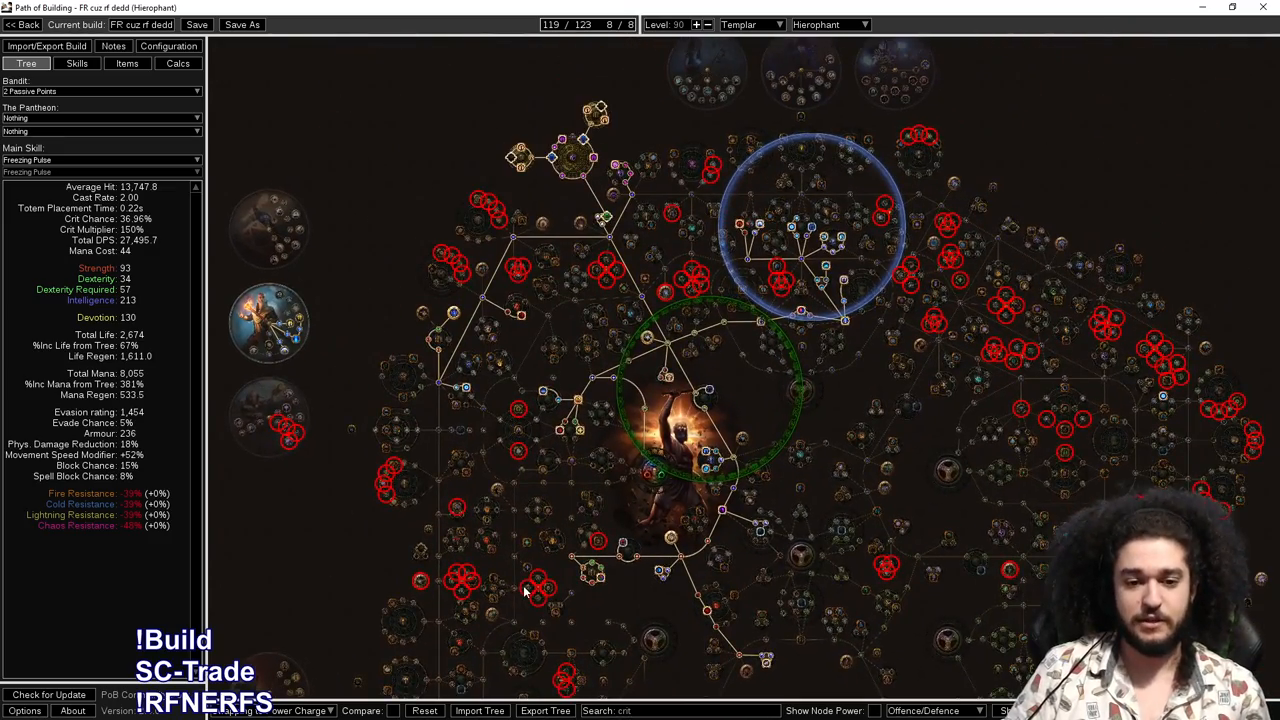
Scroll the nerfs list back up to the NERFS section's skill gem changes
scroll("up", 3)
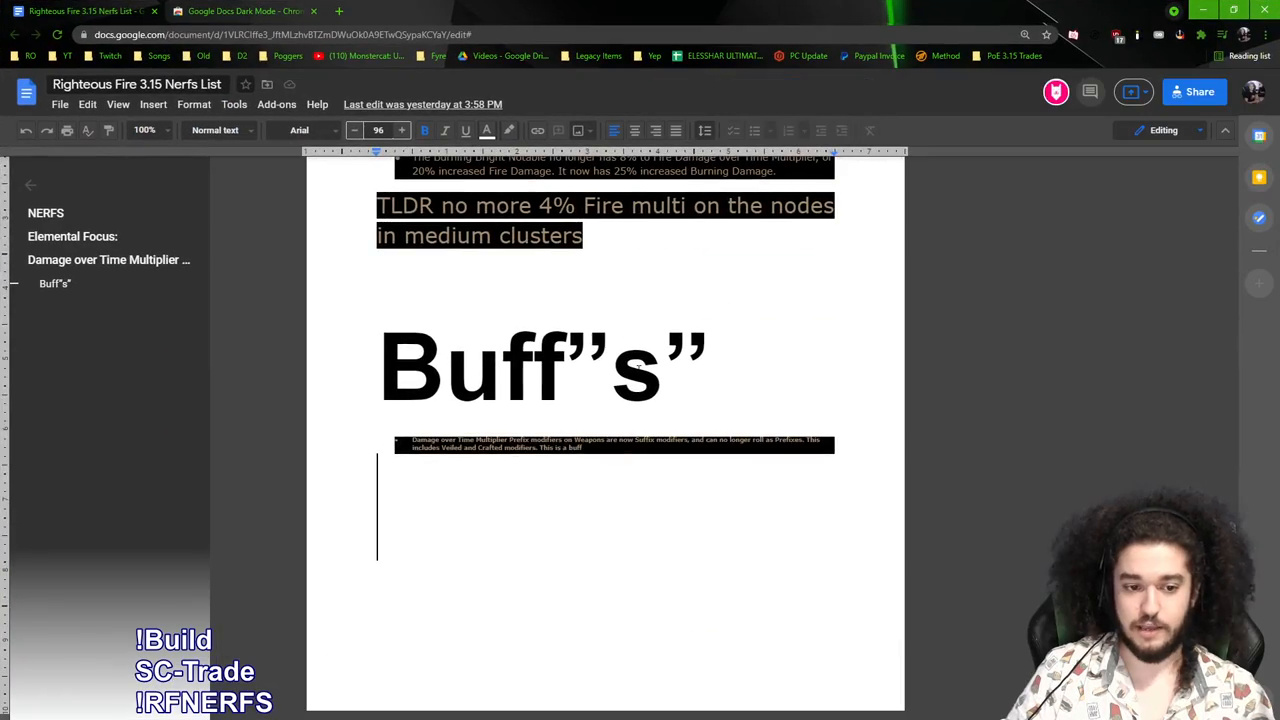
scroll("up", 3)
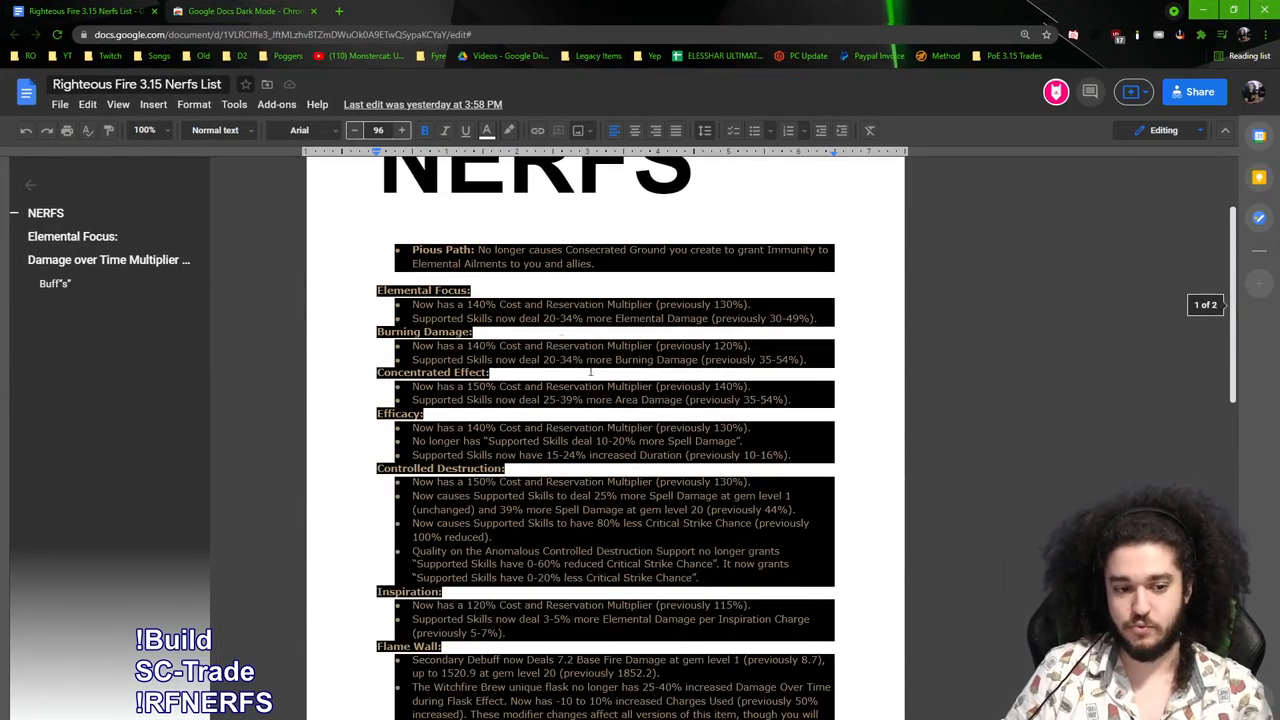